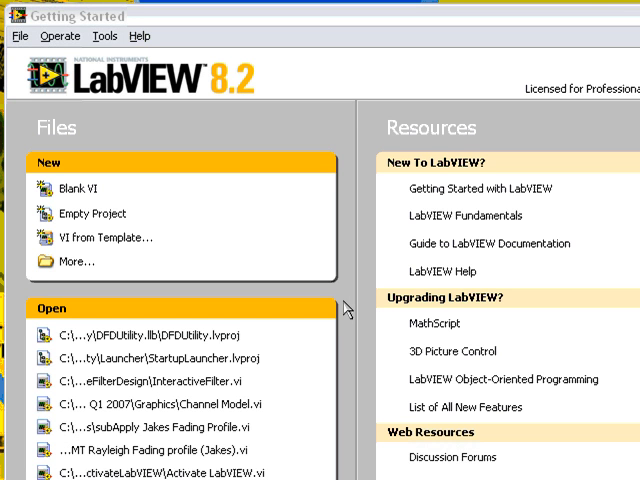
pyautogui.moveTo(75, 188)
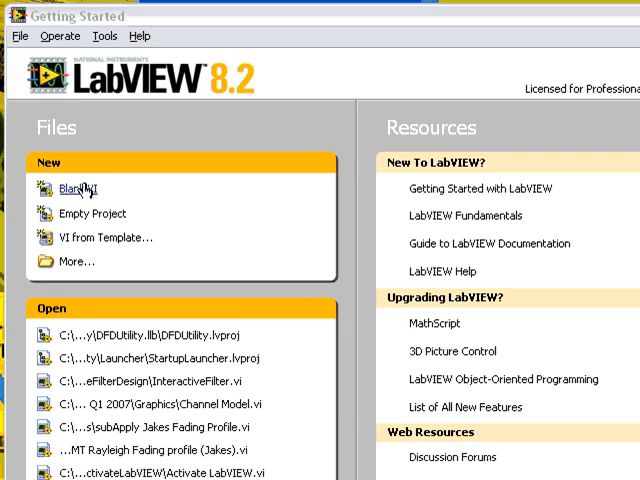
# Create a new Blank VI from the Getting Started window.
pyautogui.click(72, 188)
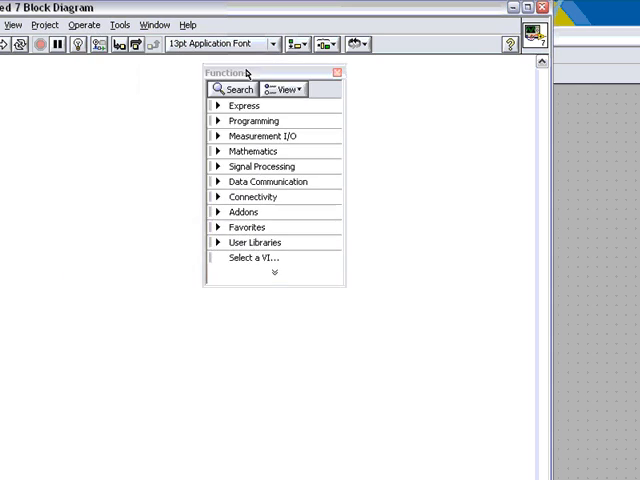
# Open Addons > Digital Filter Design > Filter Design in the Functions palette.
pyautogui.click(242, 211)
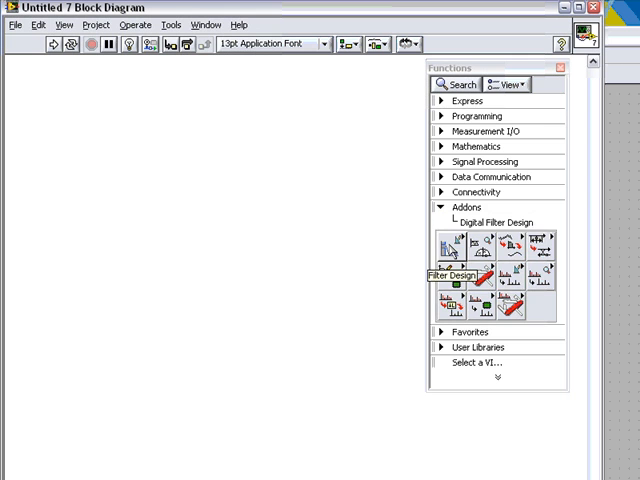
pyautogui.click(453, 278)
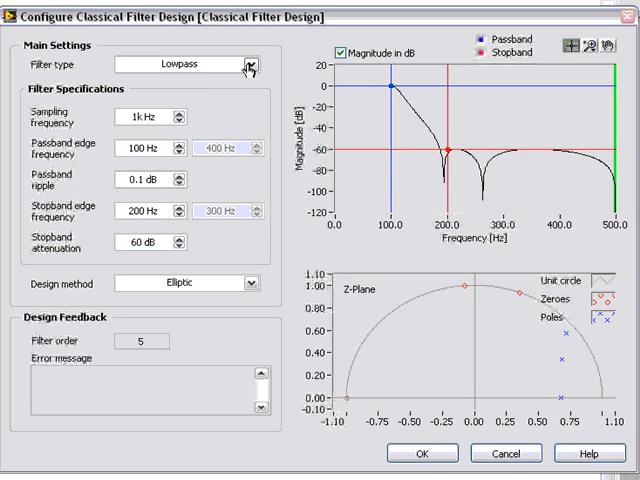
# Keep the Lowpass filter type and set the 400 Hz stopband edge frequency.
pyautogui.click(241, 66)
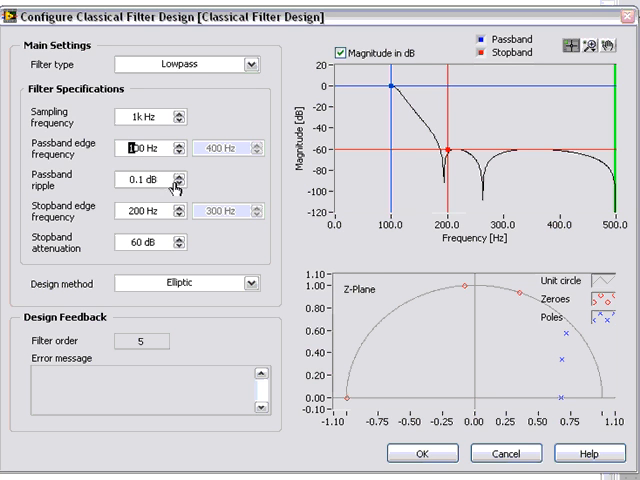
pyautogui.moveTo(158, 245)
pyautogui.write('2')
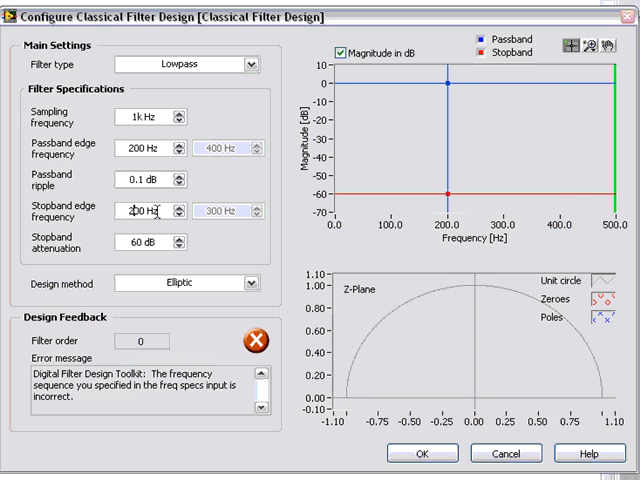
pyautogui.write('400 Hz')
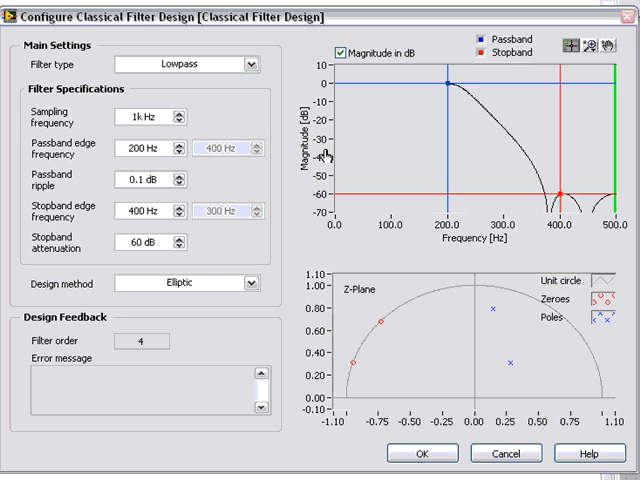
pyautogui.moveTo(425, 72)
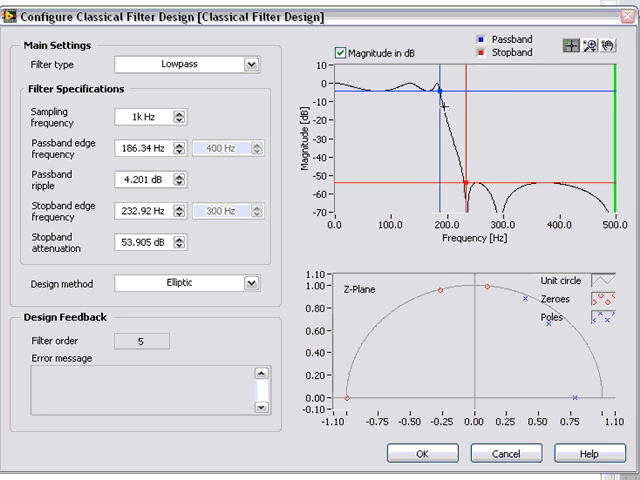
pyautogui.moveTo(453, 108)
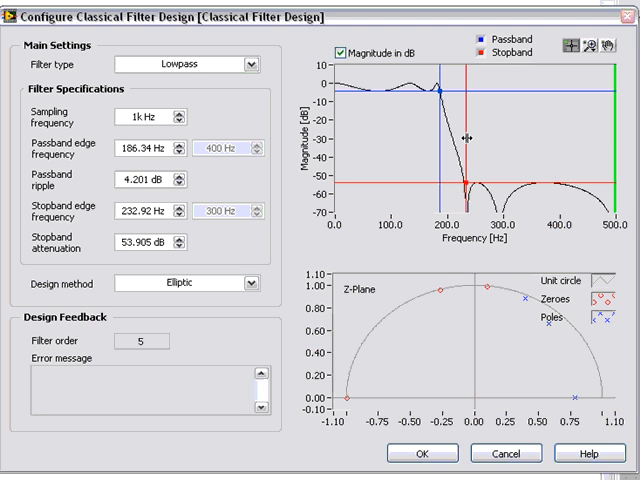
pyautogui.moveTo(229, 290)
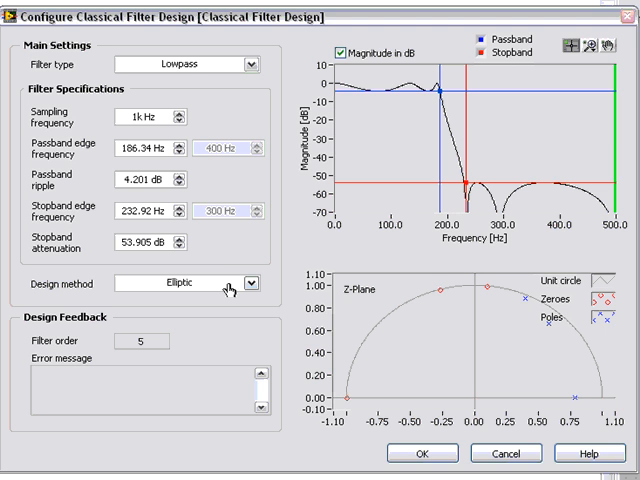
# Switch the Design method to Equi-Ripple FIR.
pyautogui.click(253, 283)
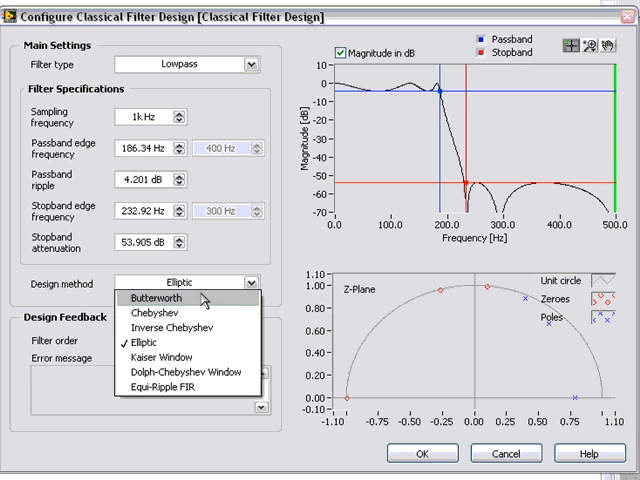
pyautogui.click(176, 328)
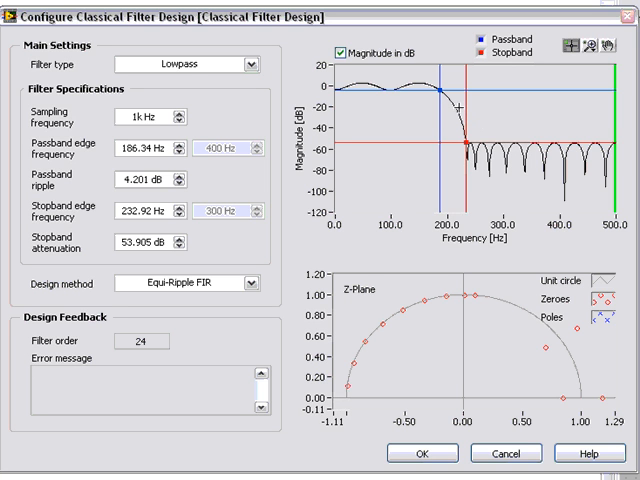
pyautogui.moveTo(480, 272)
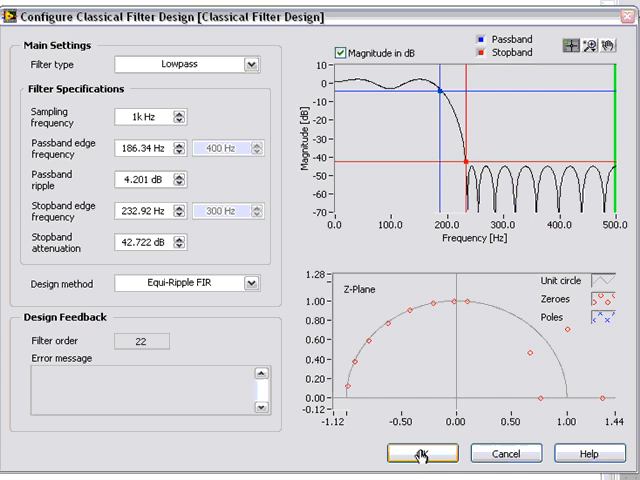
# Accept the Classical Filter Design configuration with OK.
pyautogui.click(421, 453)
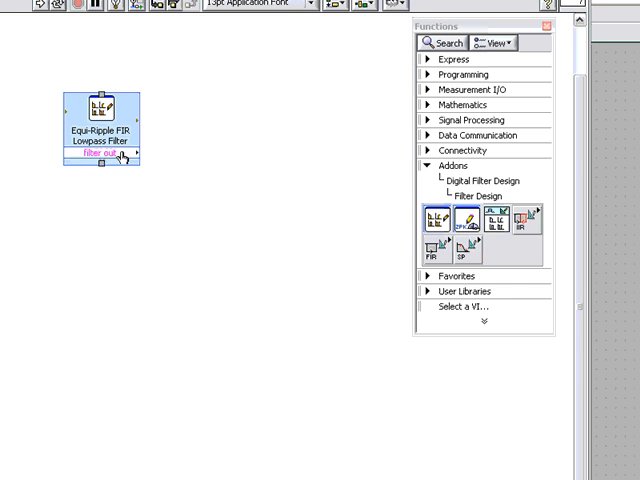
pyautogui.moveTo(155, 153)
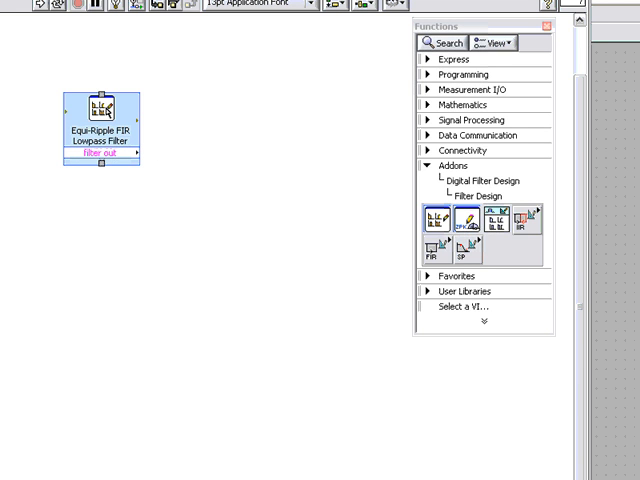
pyautogui.moveTo(168, 115)
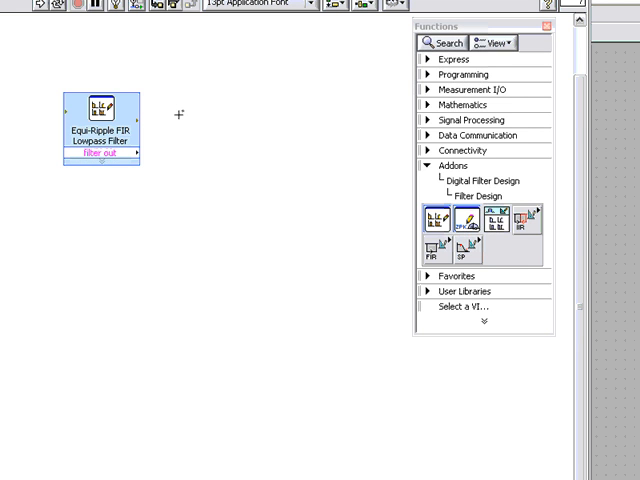
pyautogui.moveTo(180, 115)
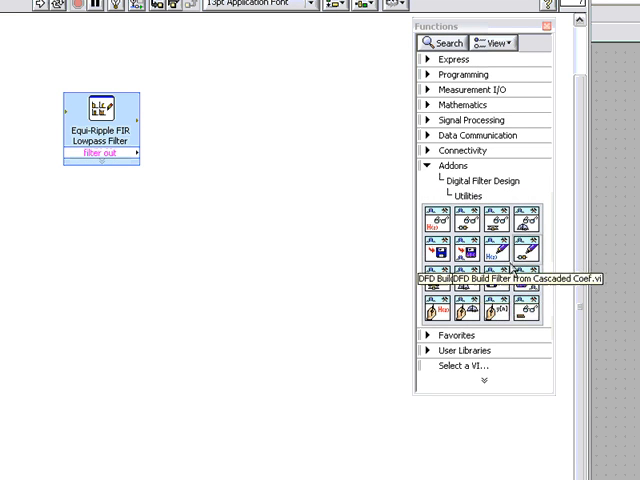
pyautogui.moveTo(510, 258)
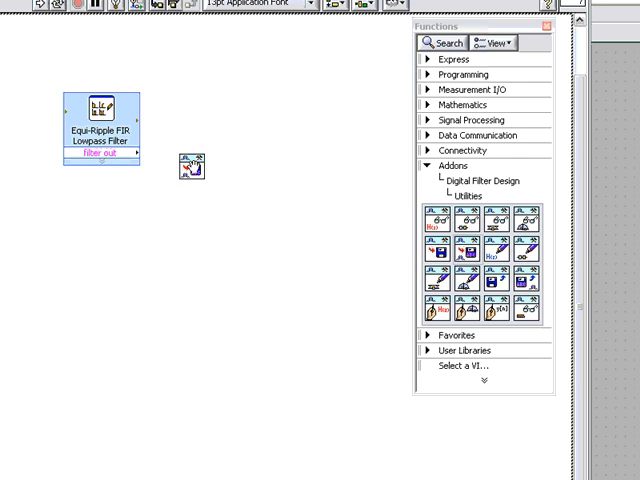
# Wire the Equi-Ripple FIR Lowpass Filter output into the save-coefficients utility.
pyautogui.moveTo(188, 167); pyautogui.dragTo(160, 162)
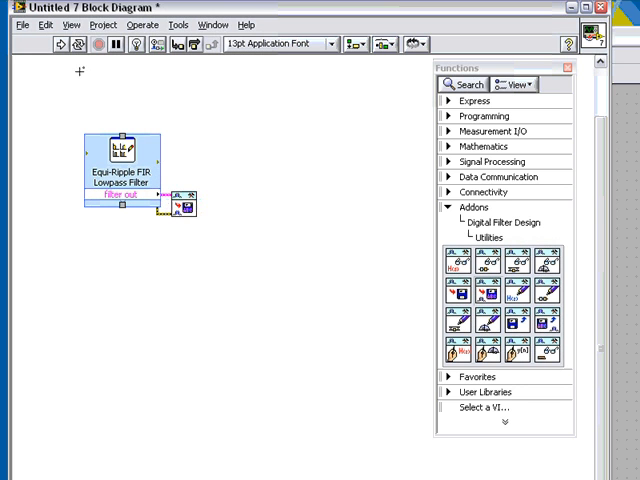
pyautogui.moveTo(62, 45)
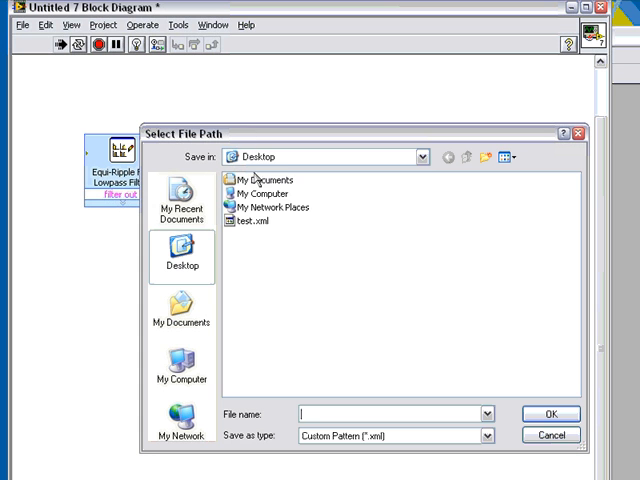
# Save the coefficients to My Documents under the file name 'test'.
pyautogui.click(181, 320)
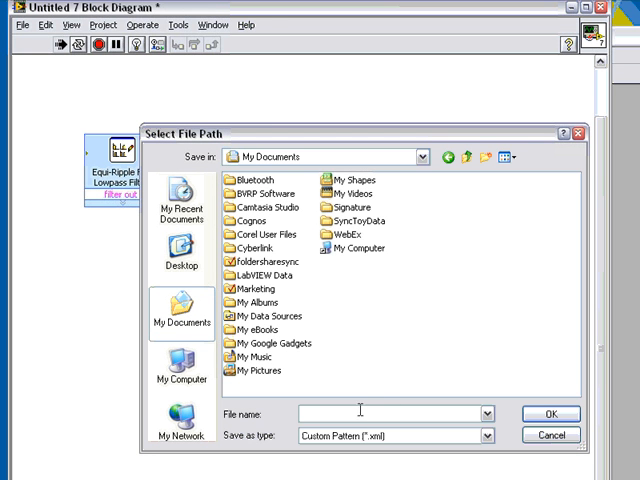
pyautogui.write('test')
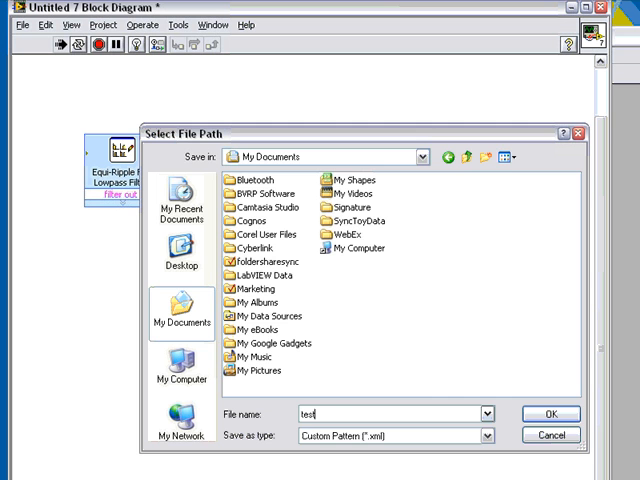
pyautogui.click(549, 413)
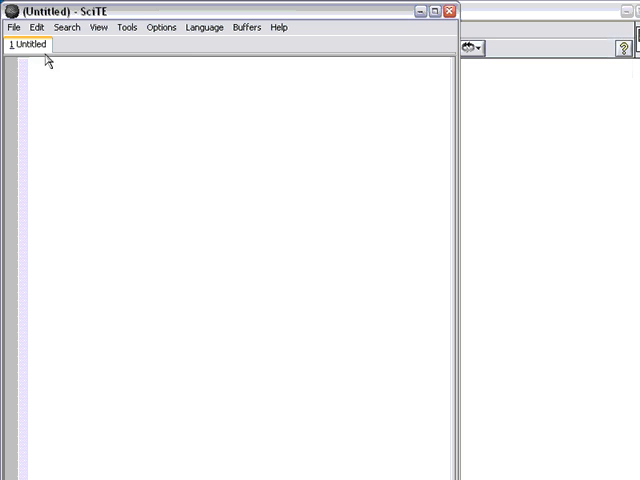
# Open testfilter.xml from My Documents in SciTE.
pyautogui.click(13, 27)
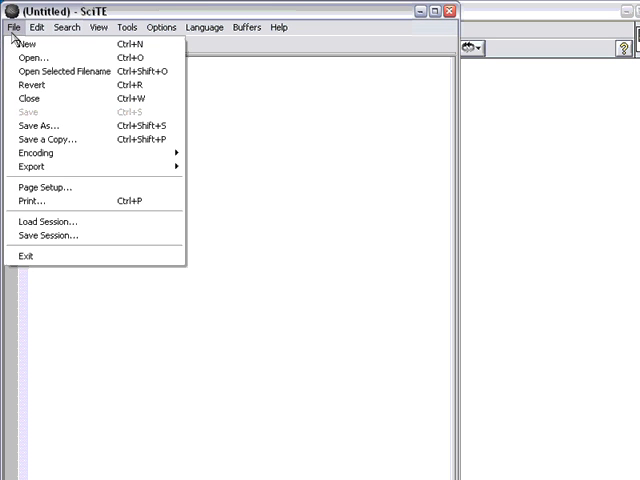
pyautogui.click(33, 57)
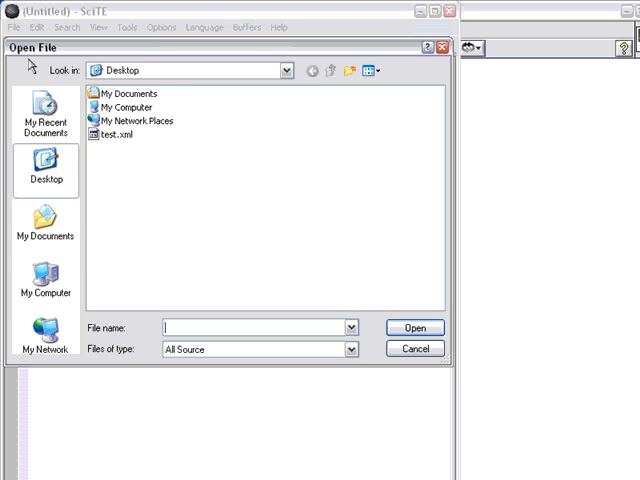
pyautogui.moveTo(113, 135)
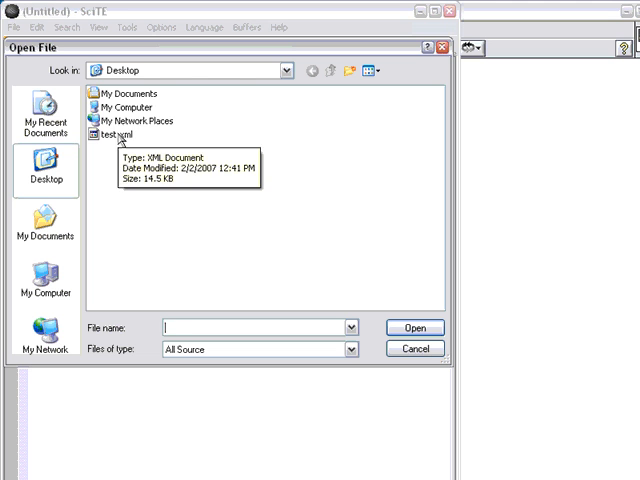
pyautogui.moveTo(113, 93)
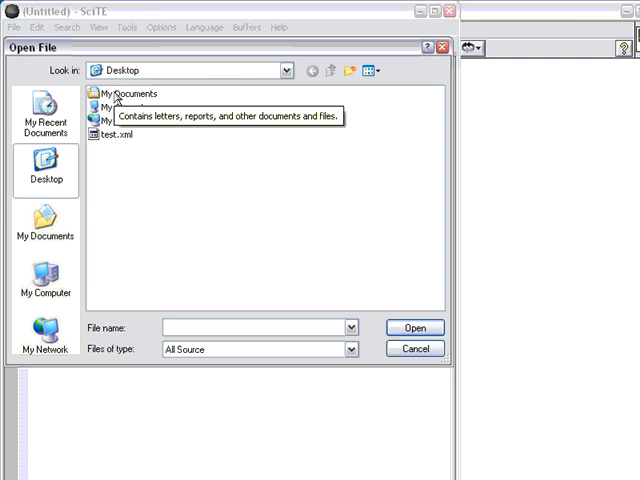
pyautogui.click(44, 225)
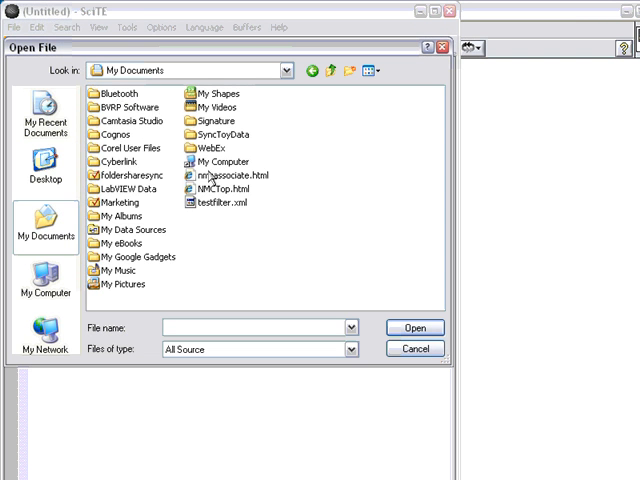
pyautogui.moveTo(210, 205)
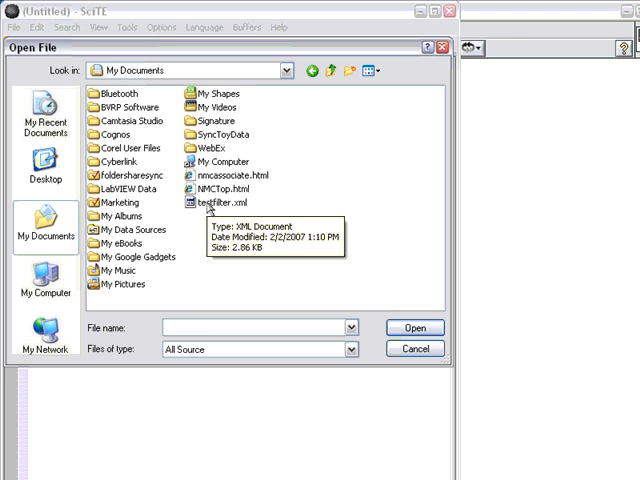
pyautogui.doubleClick(214, 203)
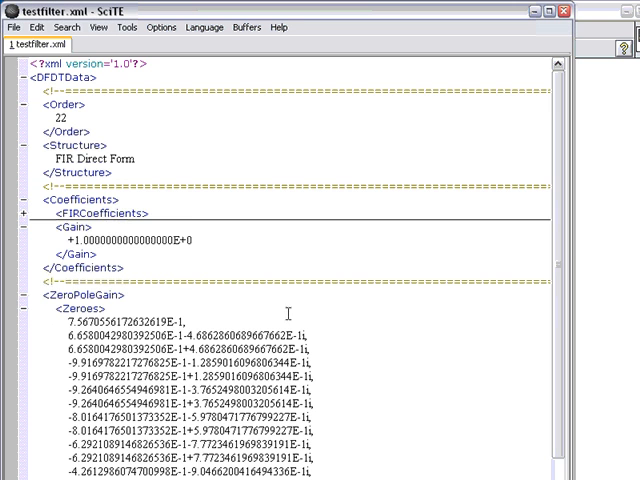
pyautogui.scroll(-3)
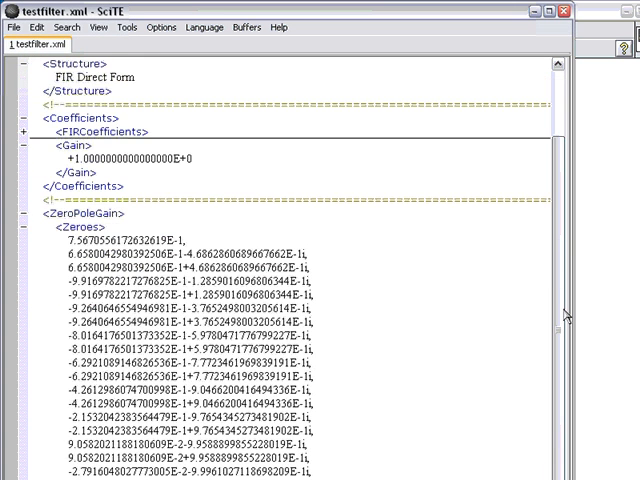
pyautogui.scroll(-3)
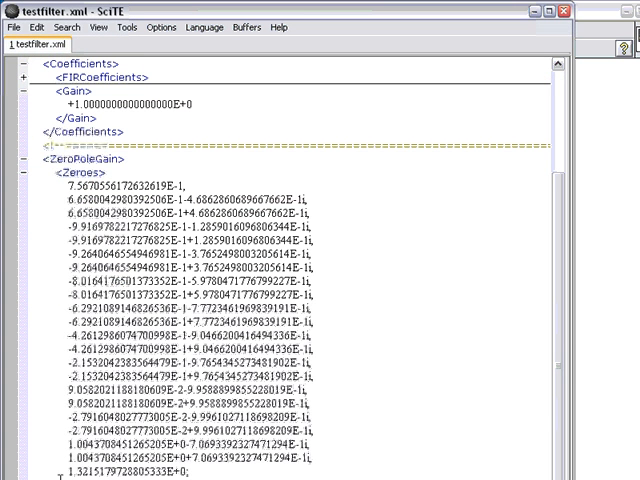